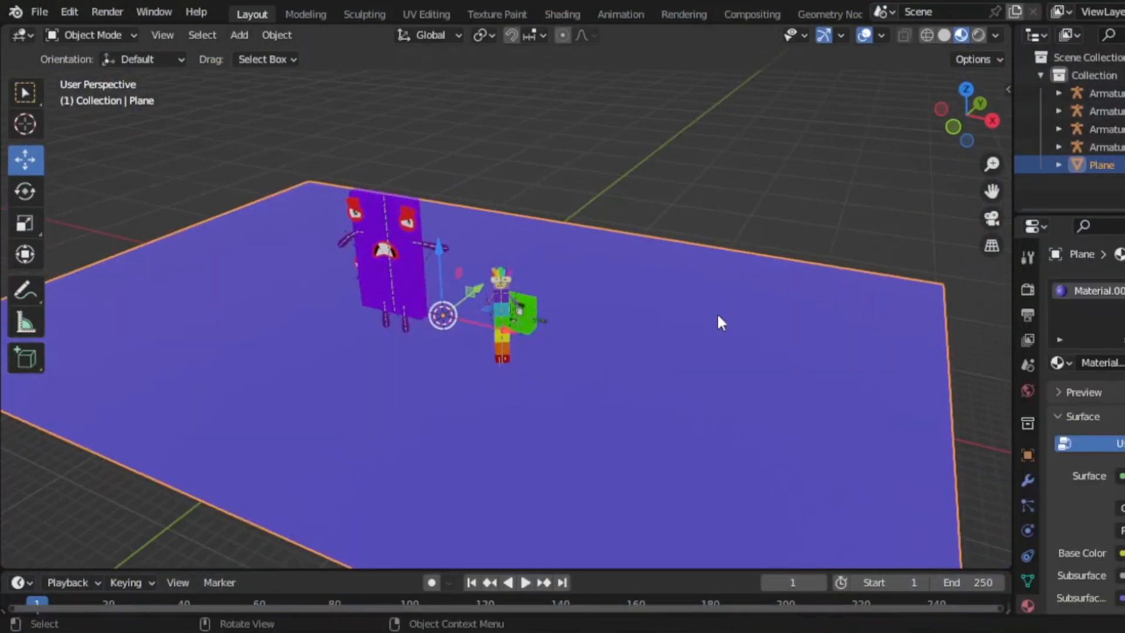
Loop-cut the yellow wall planes in Edit Mode and separate a door-shaped face from one wall
{"action": "key", "text": "Tab"}
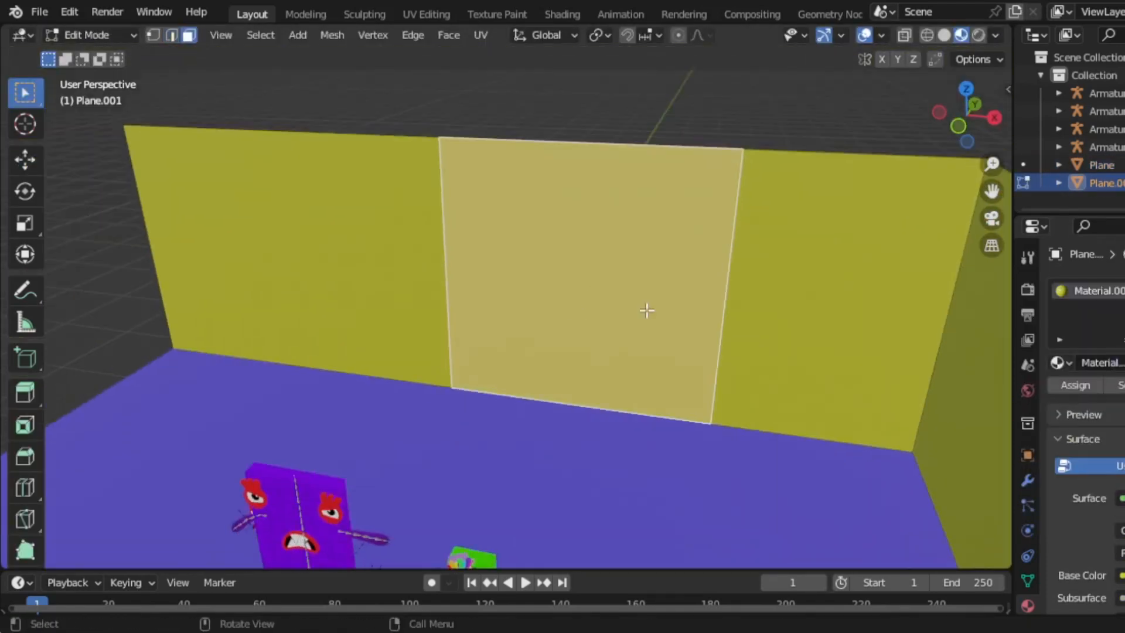
{"action": "key", "text": "Tab"}
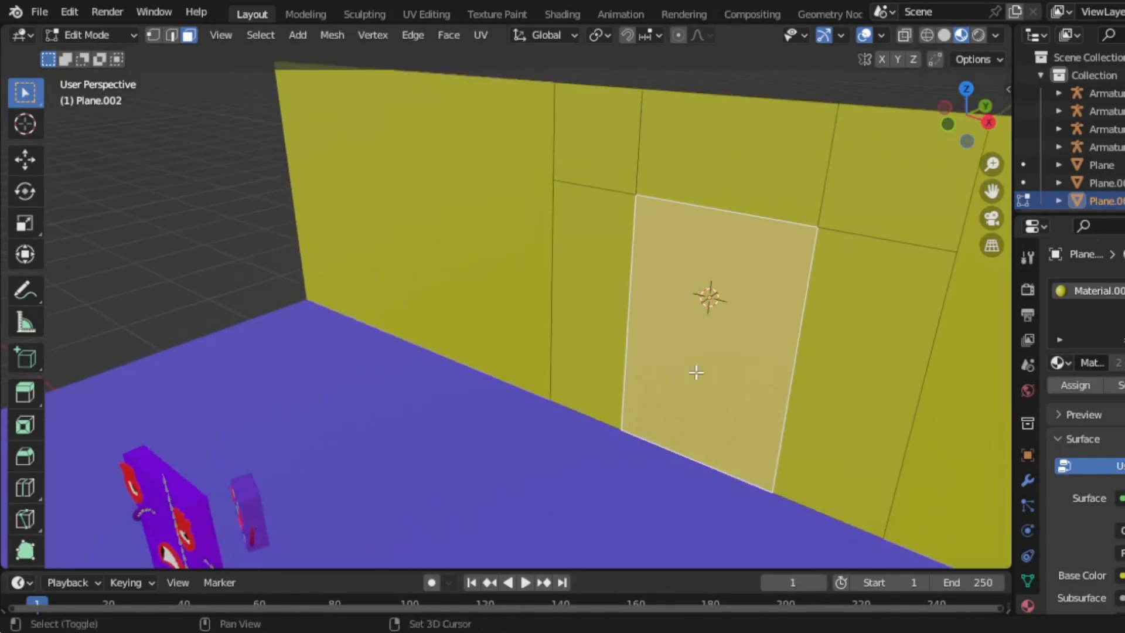
{"action": "key", "text": "Tab"}
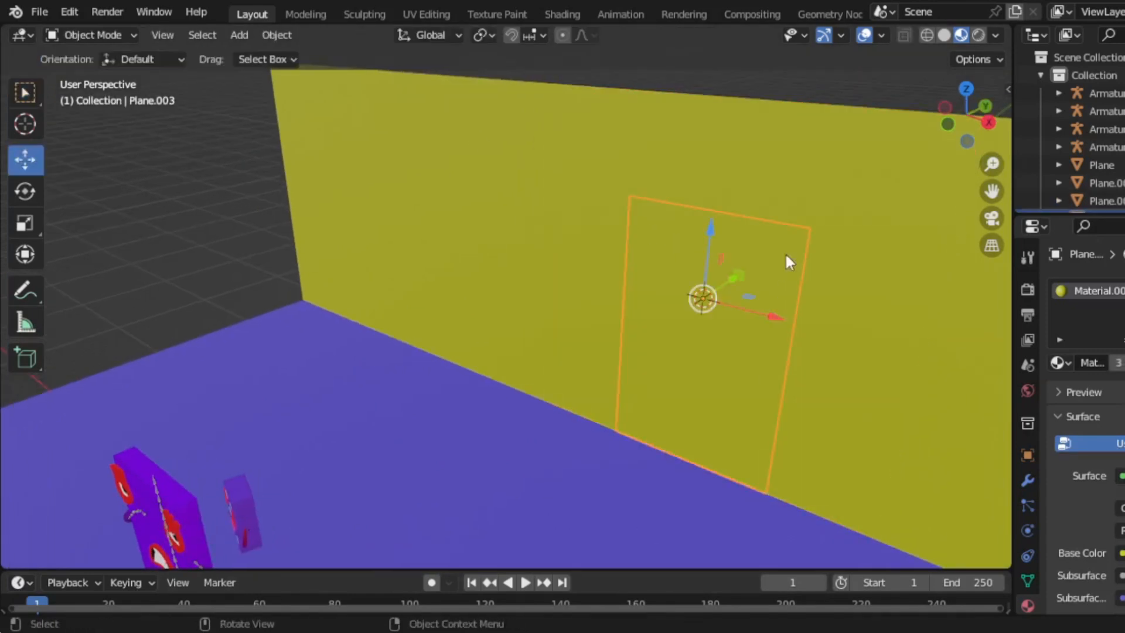
{"action": "key", "text": "Tab"}
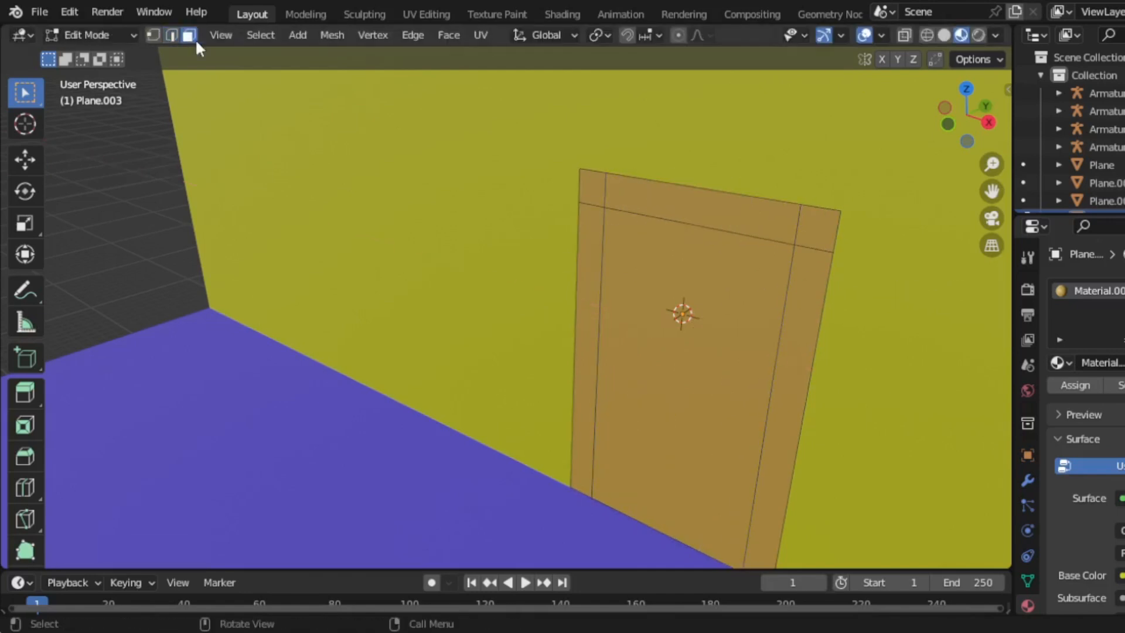
Shape cubes into a brown door frame and a blue tiled cabin behind the door opening
{"action": "key", "text": "Tab"}
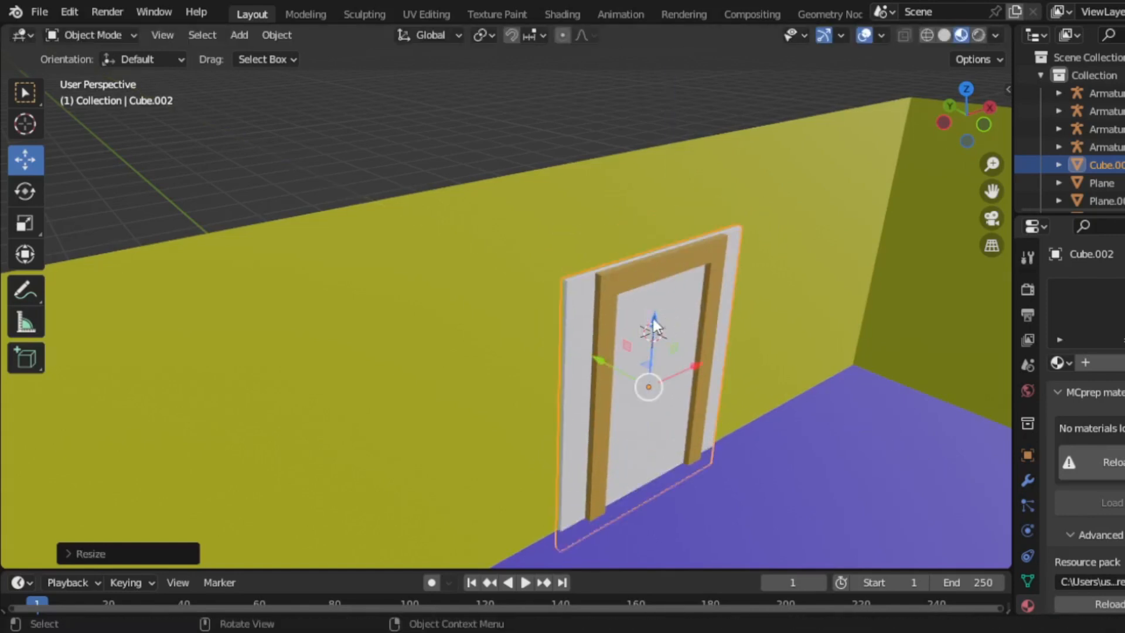
{"action": "left_click", "coordinate": [1054, 362]}
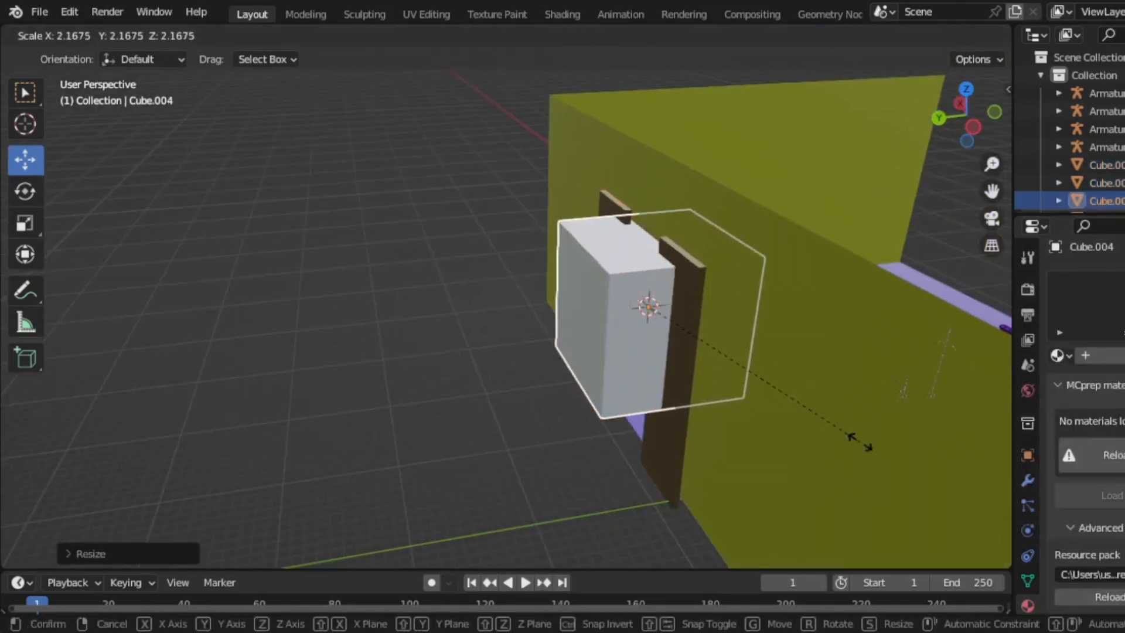
{"action": "key", "text": "Tab"}
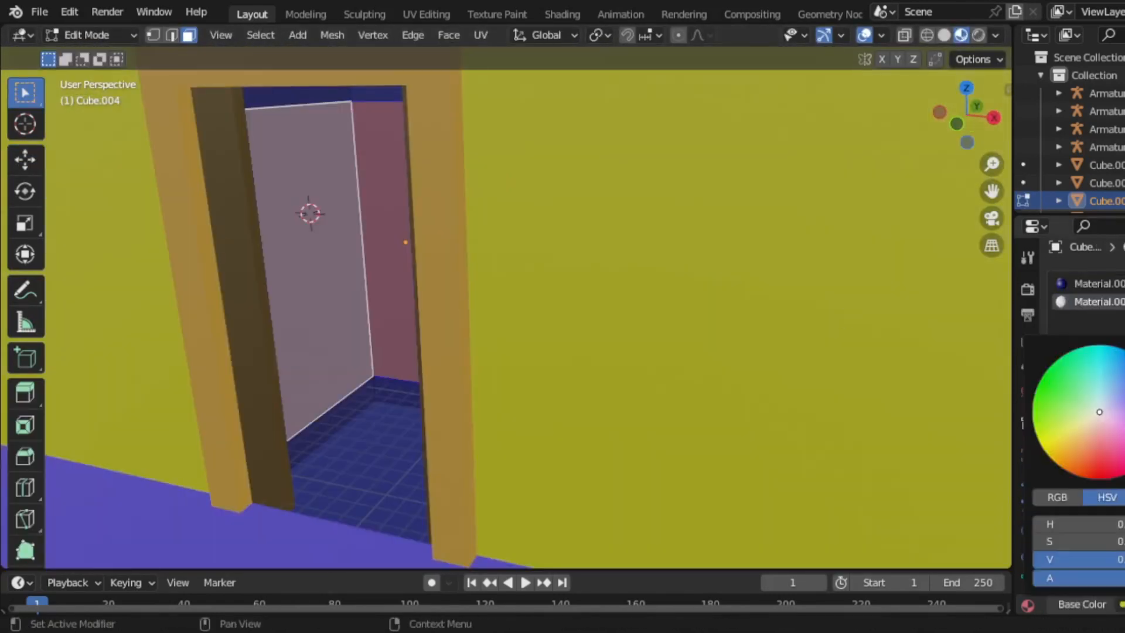
{"action": "key", "text": "Tab"}
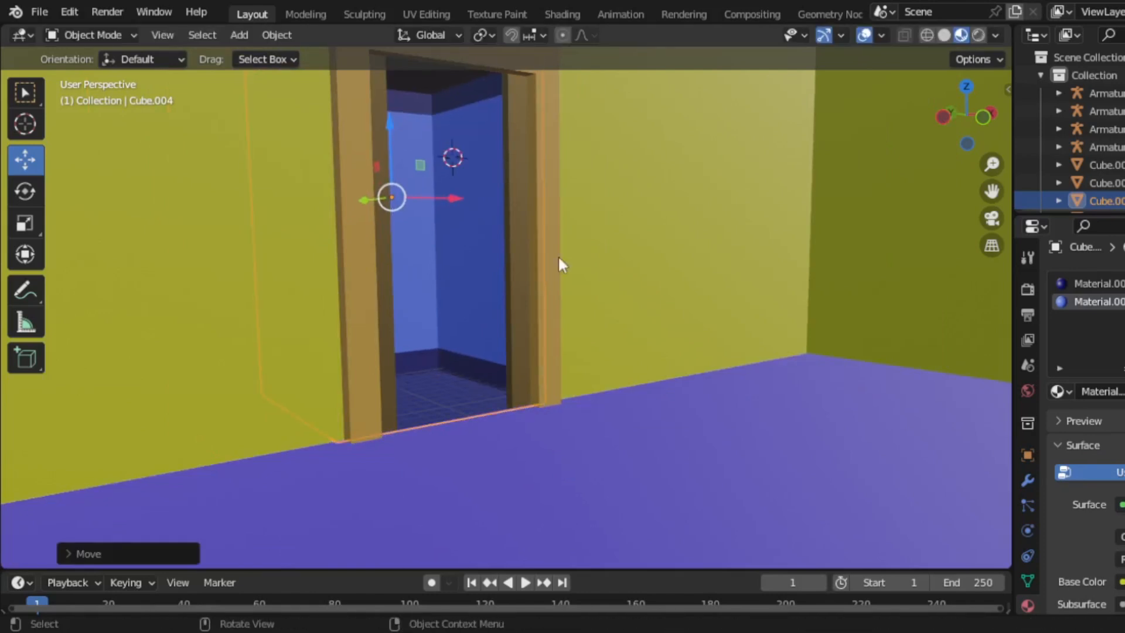
Scale a cube into a thin grey panel beside the doorway with red up and green down arrows
{"action": "key", "text": "s"}
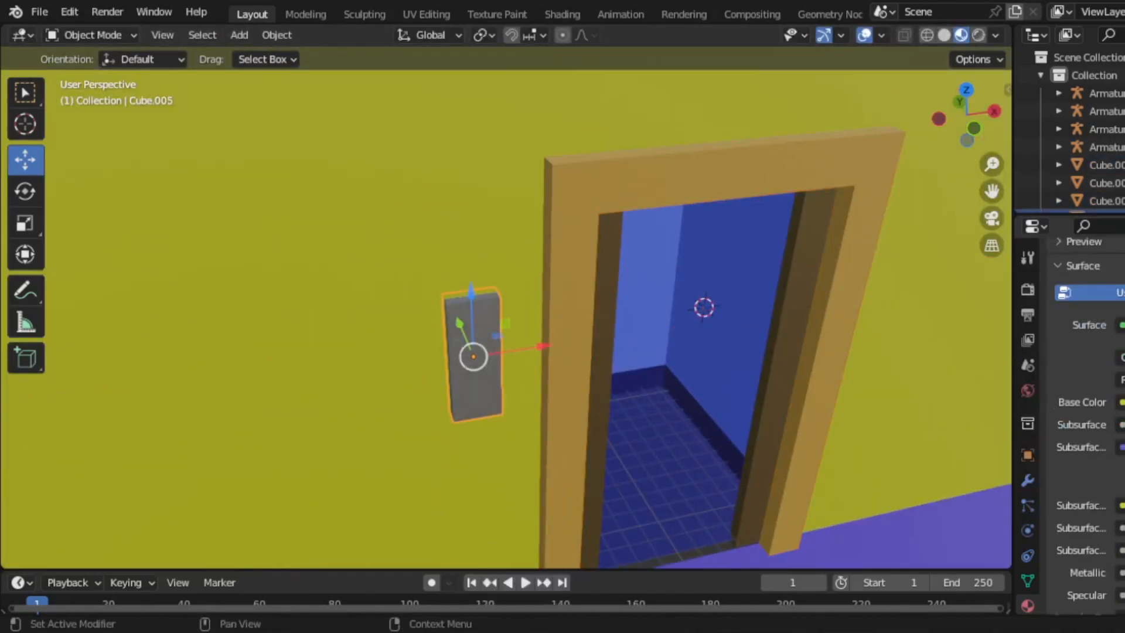
{"action": "key", "text": "Tab"}
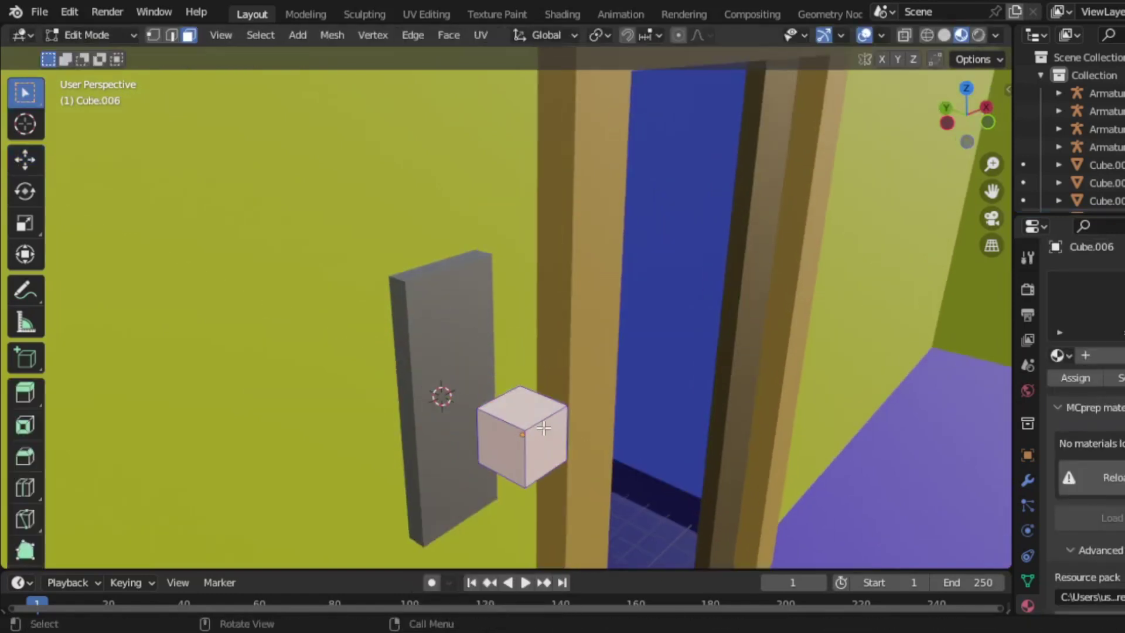
{"action": "key", "text": "Tab"}
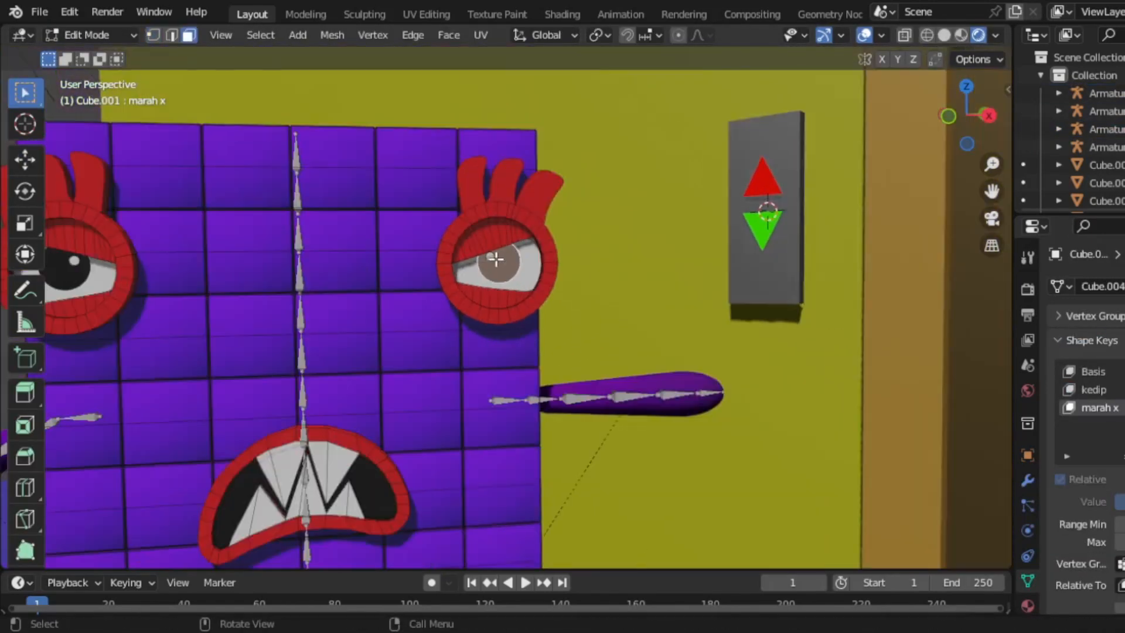
Move the small character beside the purple one and lay the STOP sign by the green block
{"action": "key", "text": "Tab"}
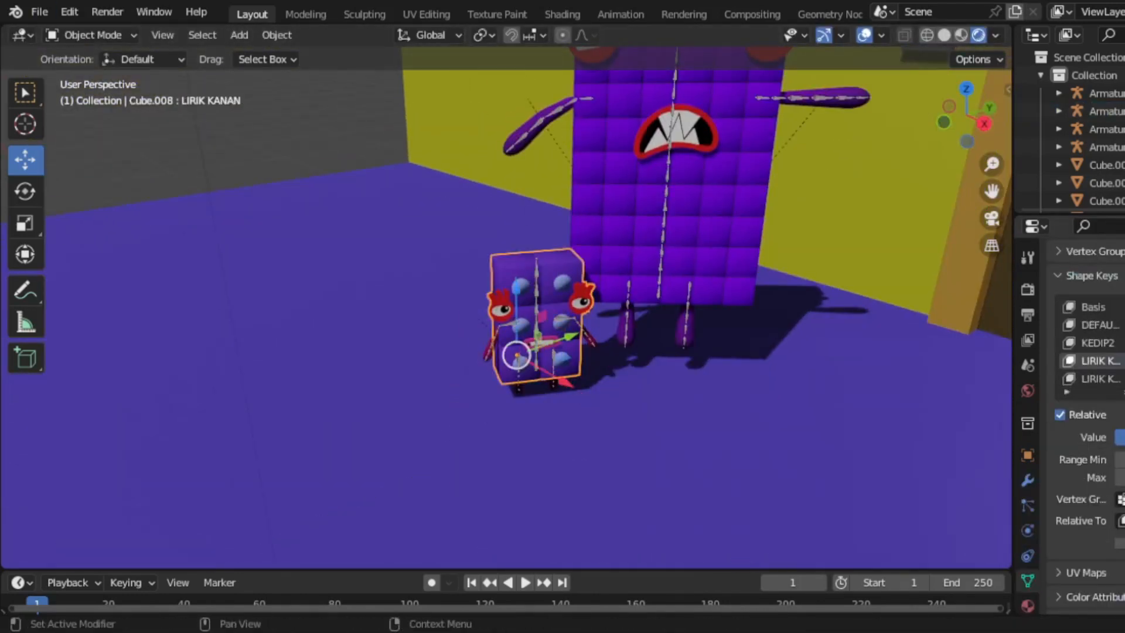
{"action": "left_click", "coordinate": [1091, 360]}
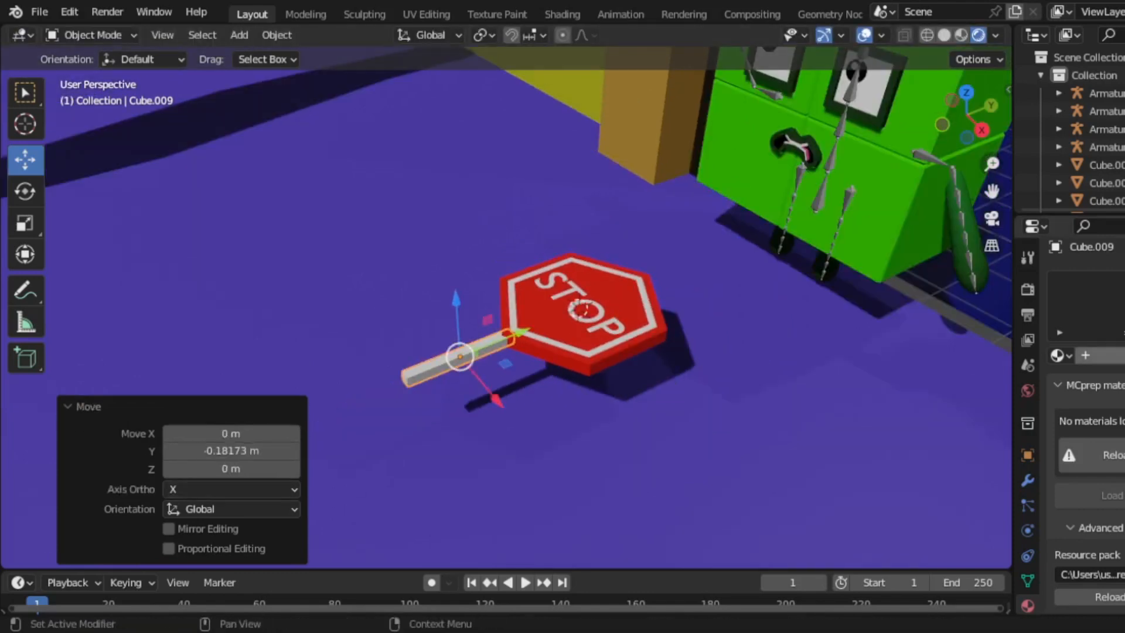
Scale a cube into a flat grey box above the frame and inset its front face
{"action": "left_click", "coordinate": [580, 315]}
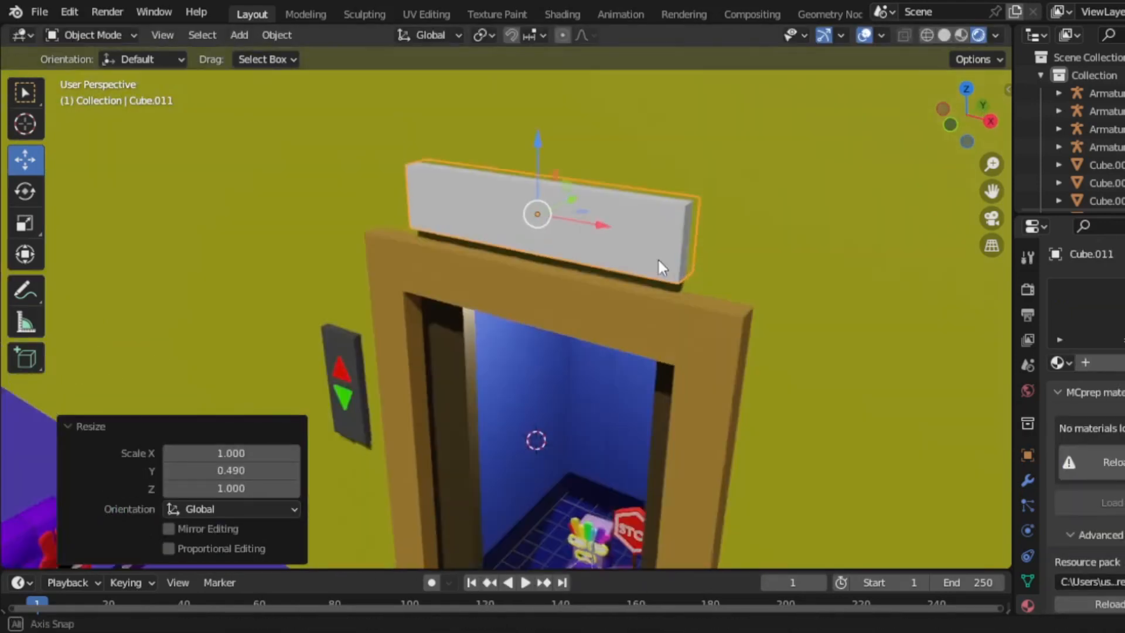
{"action": "key", "text": "Tab"}
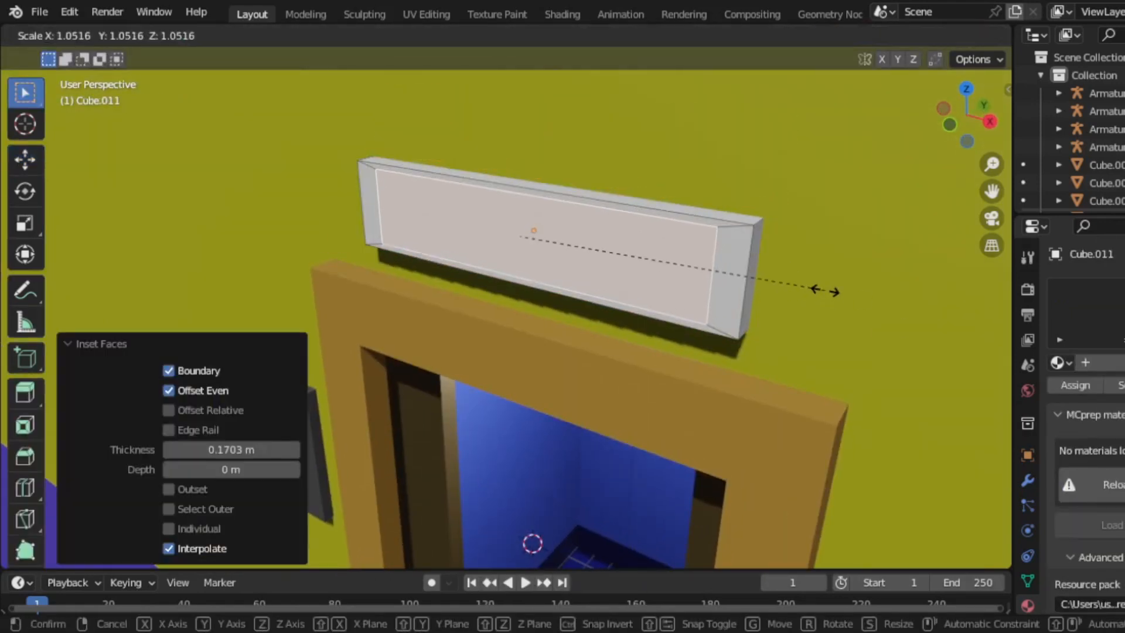